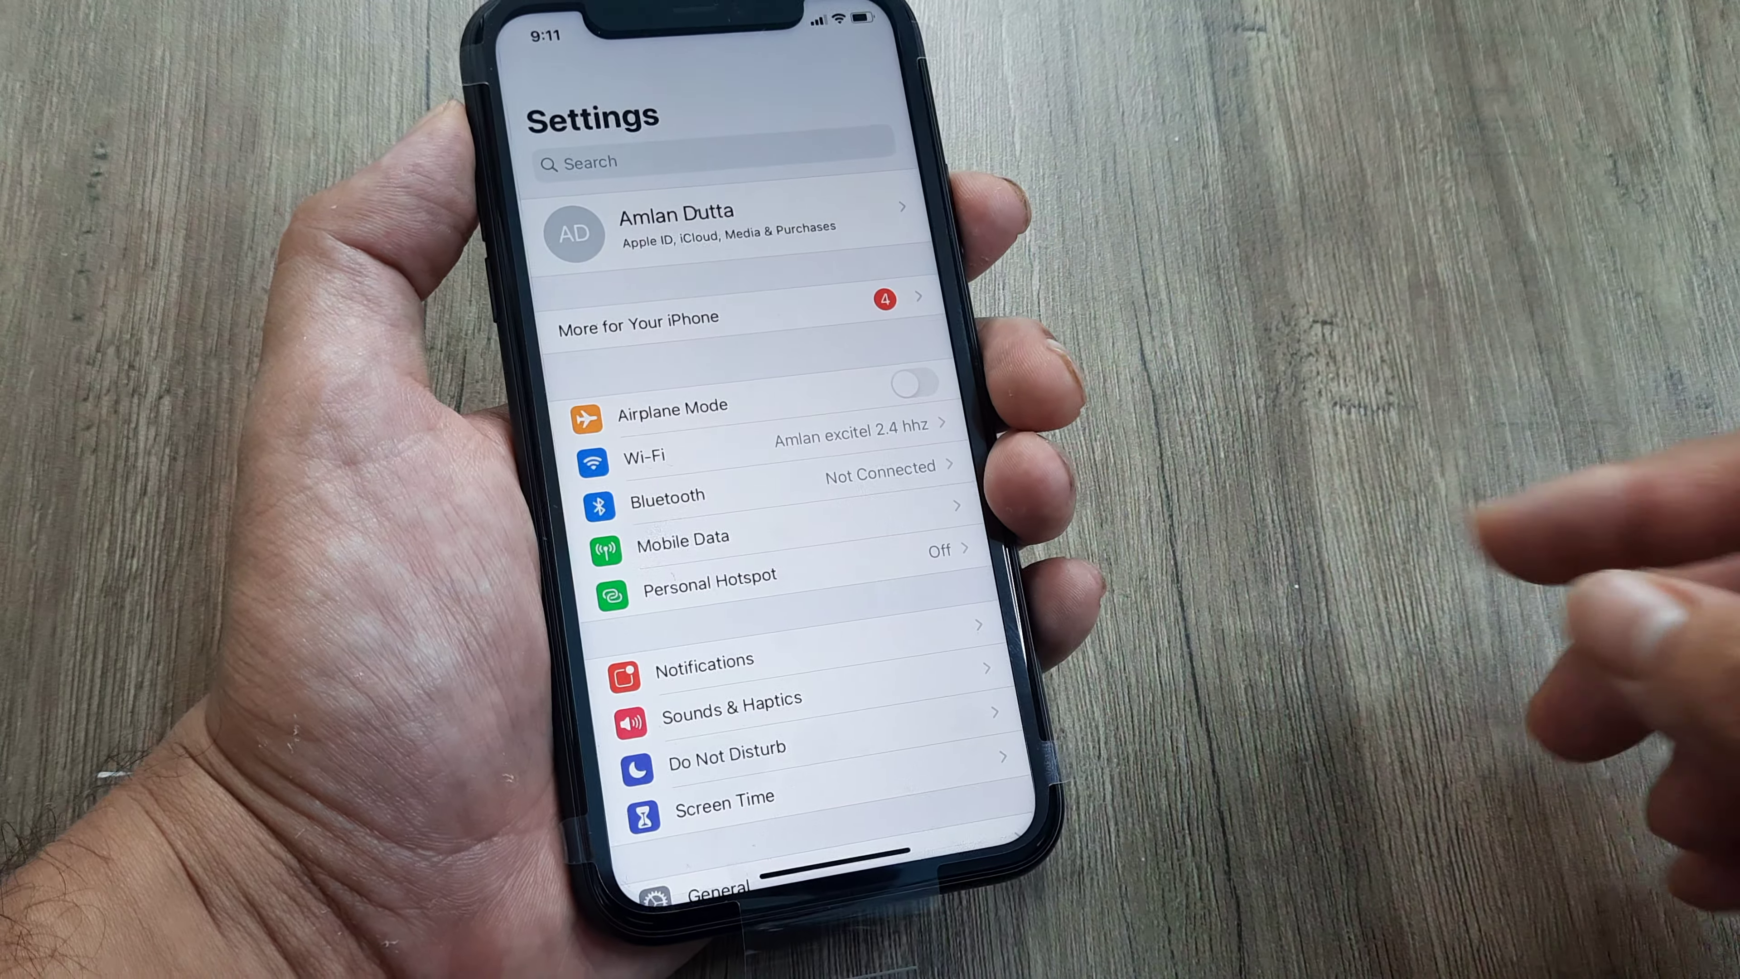
- Turn on Data Roaming and return to the Mobile Data page showing Roaming On
{"action": "scroll", "scroll_direction": "down", "scroll_amount": 3}
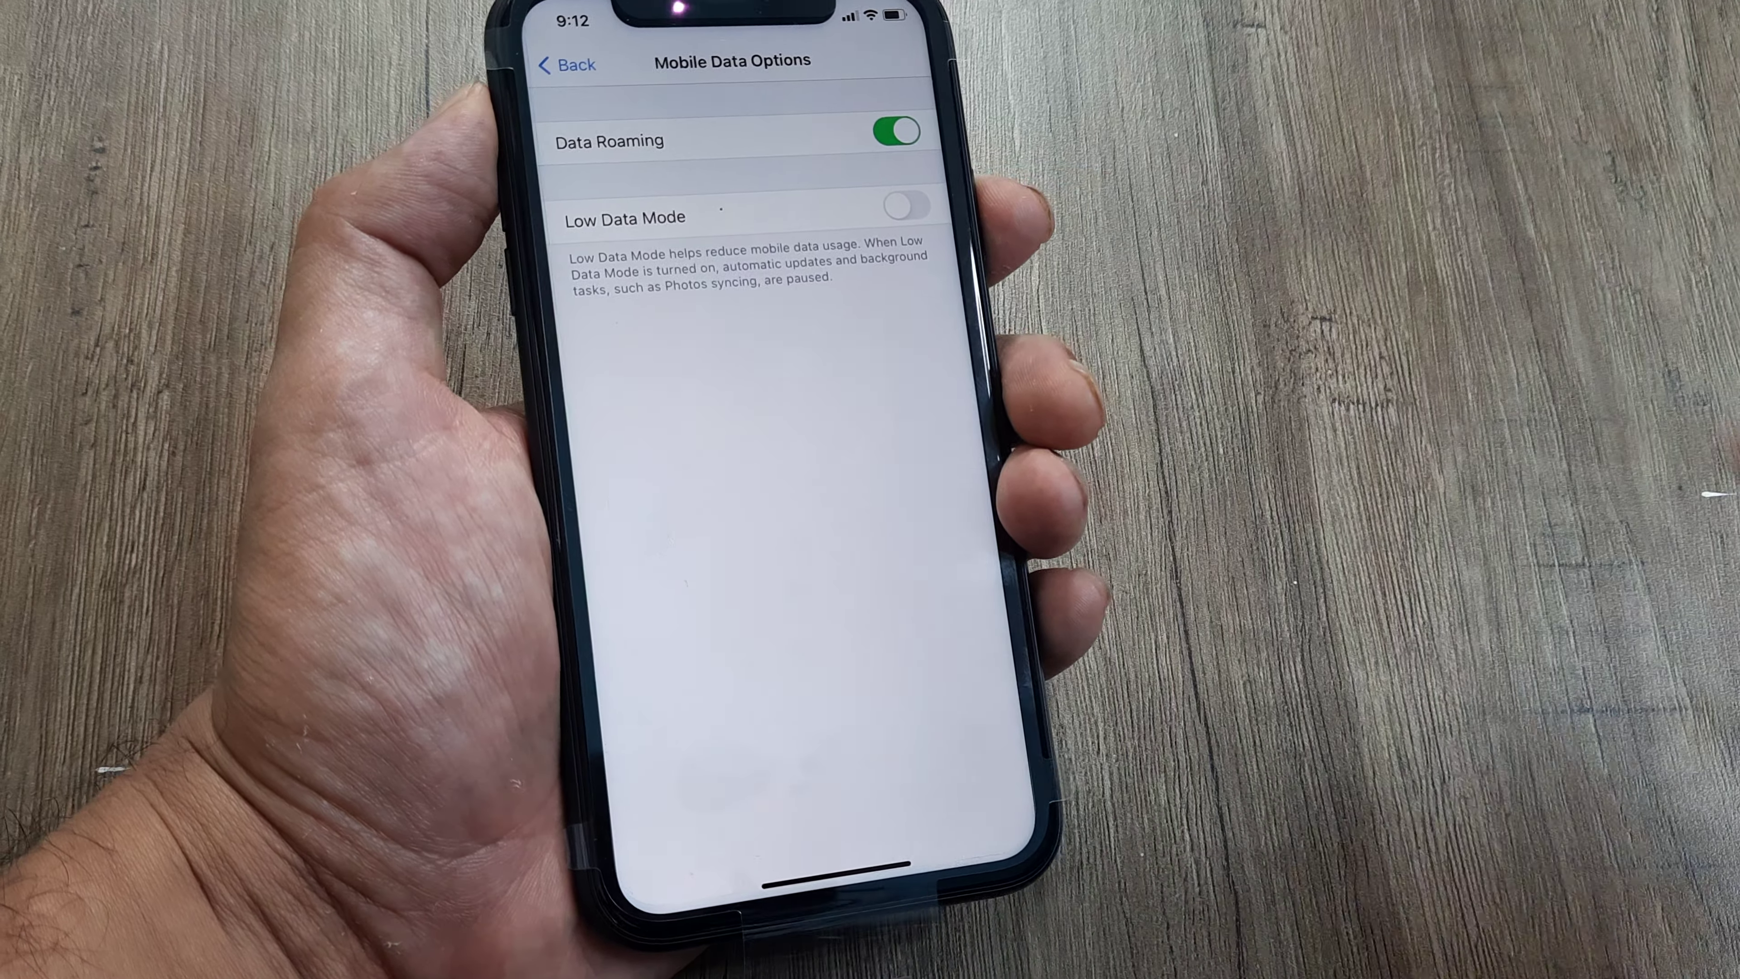
{"action": "left_click", "coordinate": [573, 62]}
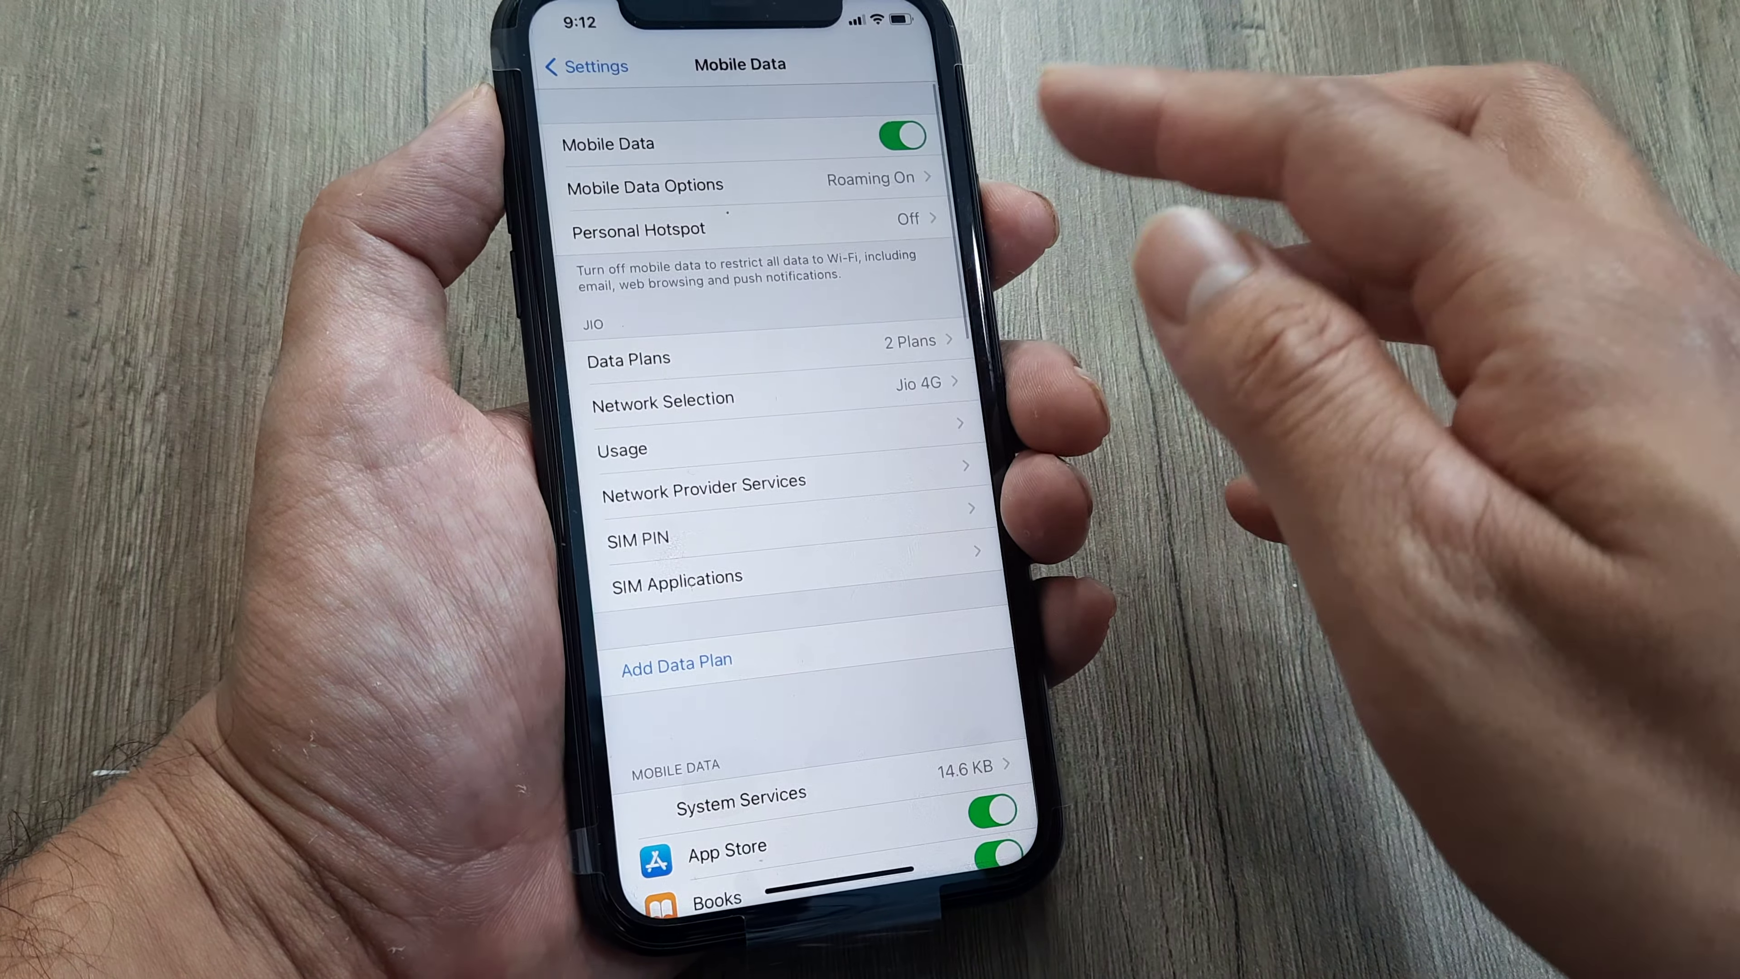